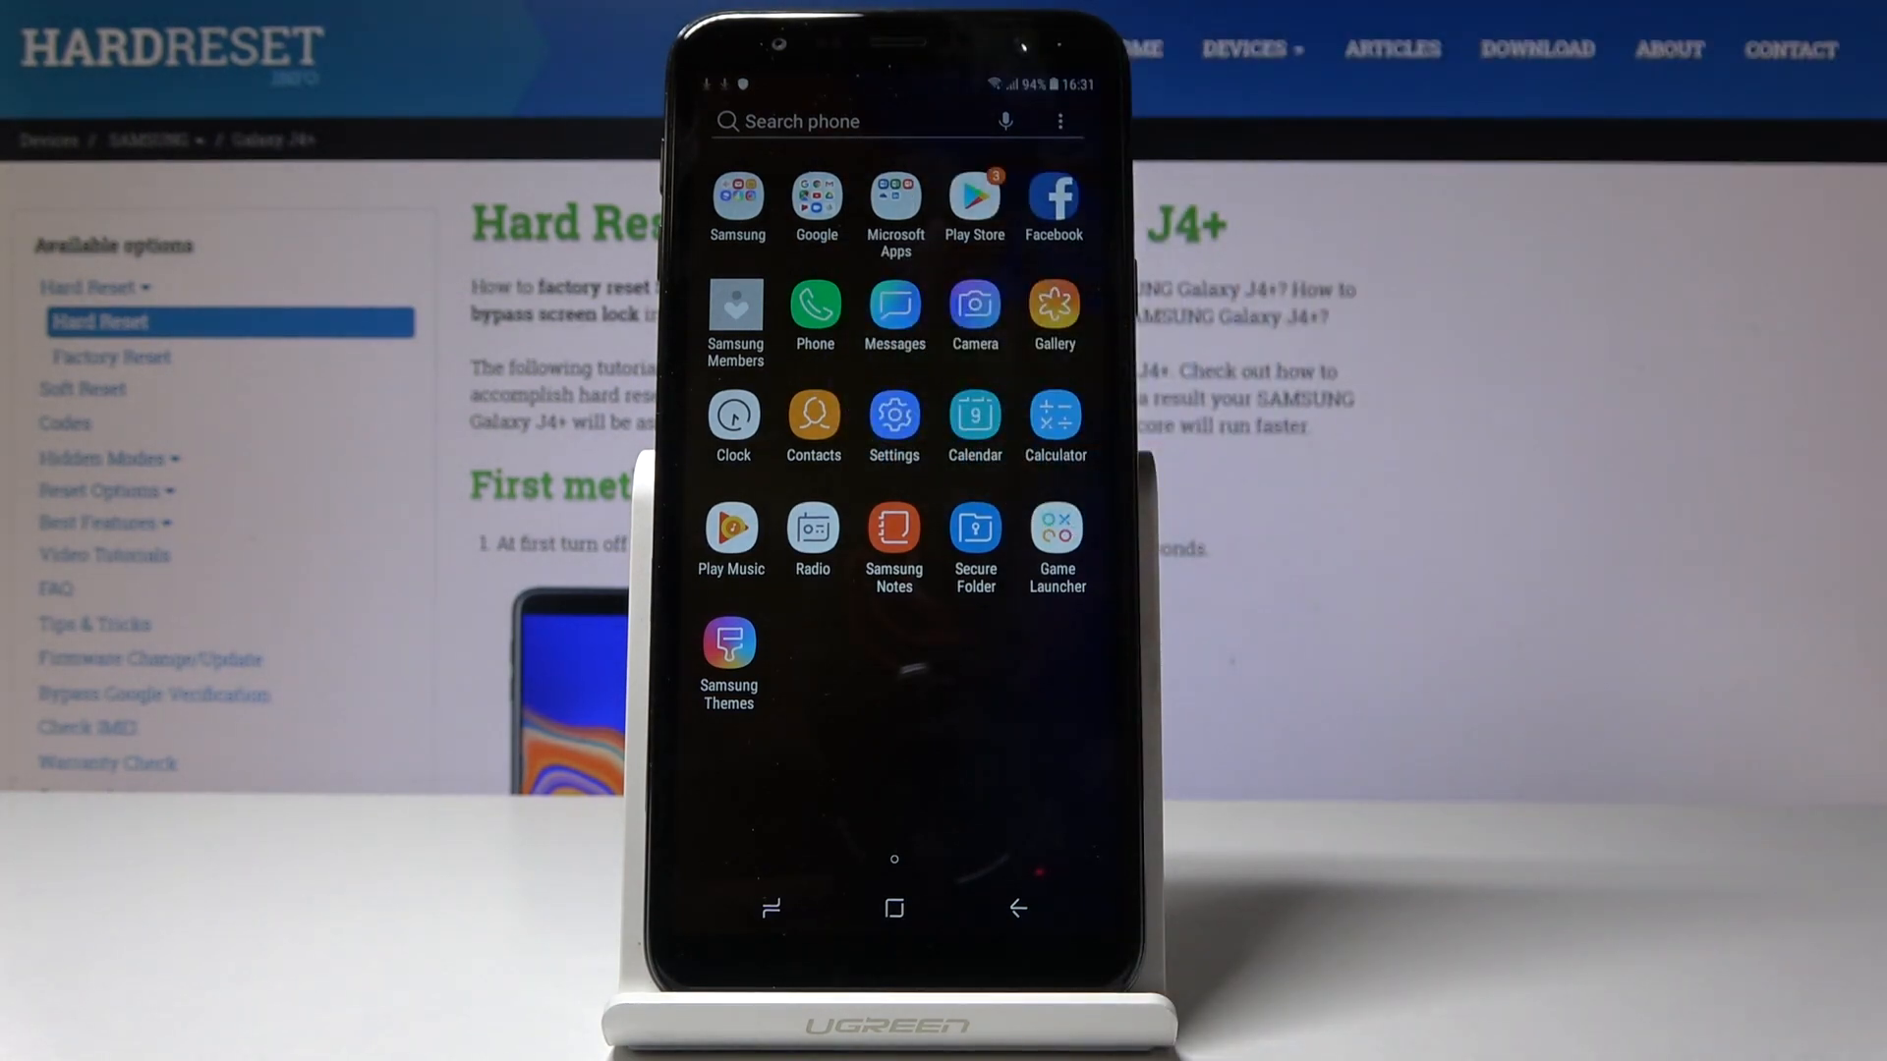
Step: Launch Settings and go to the Biometrics and security page
left_click(893, 417)
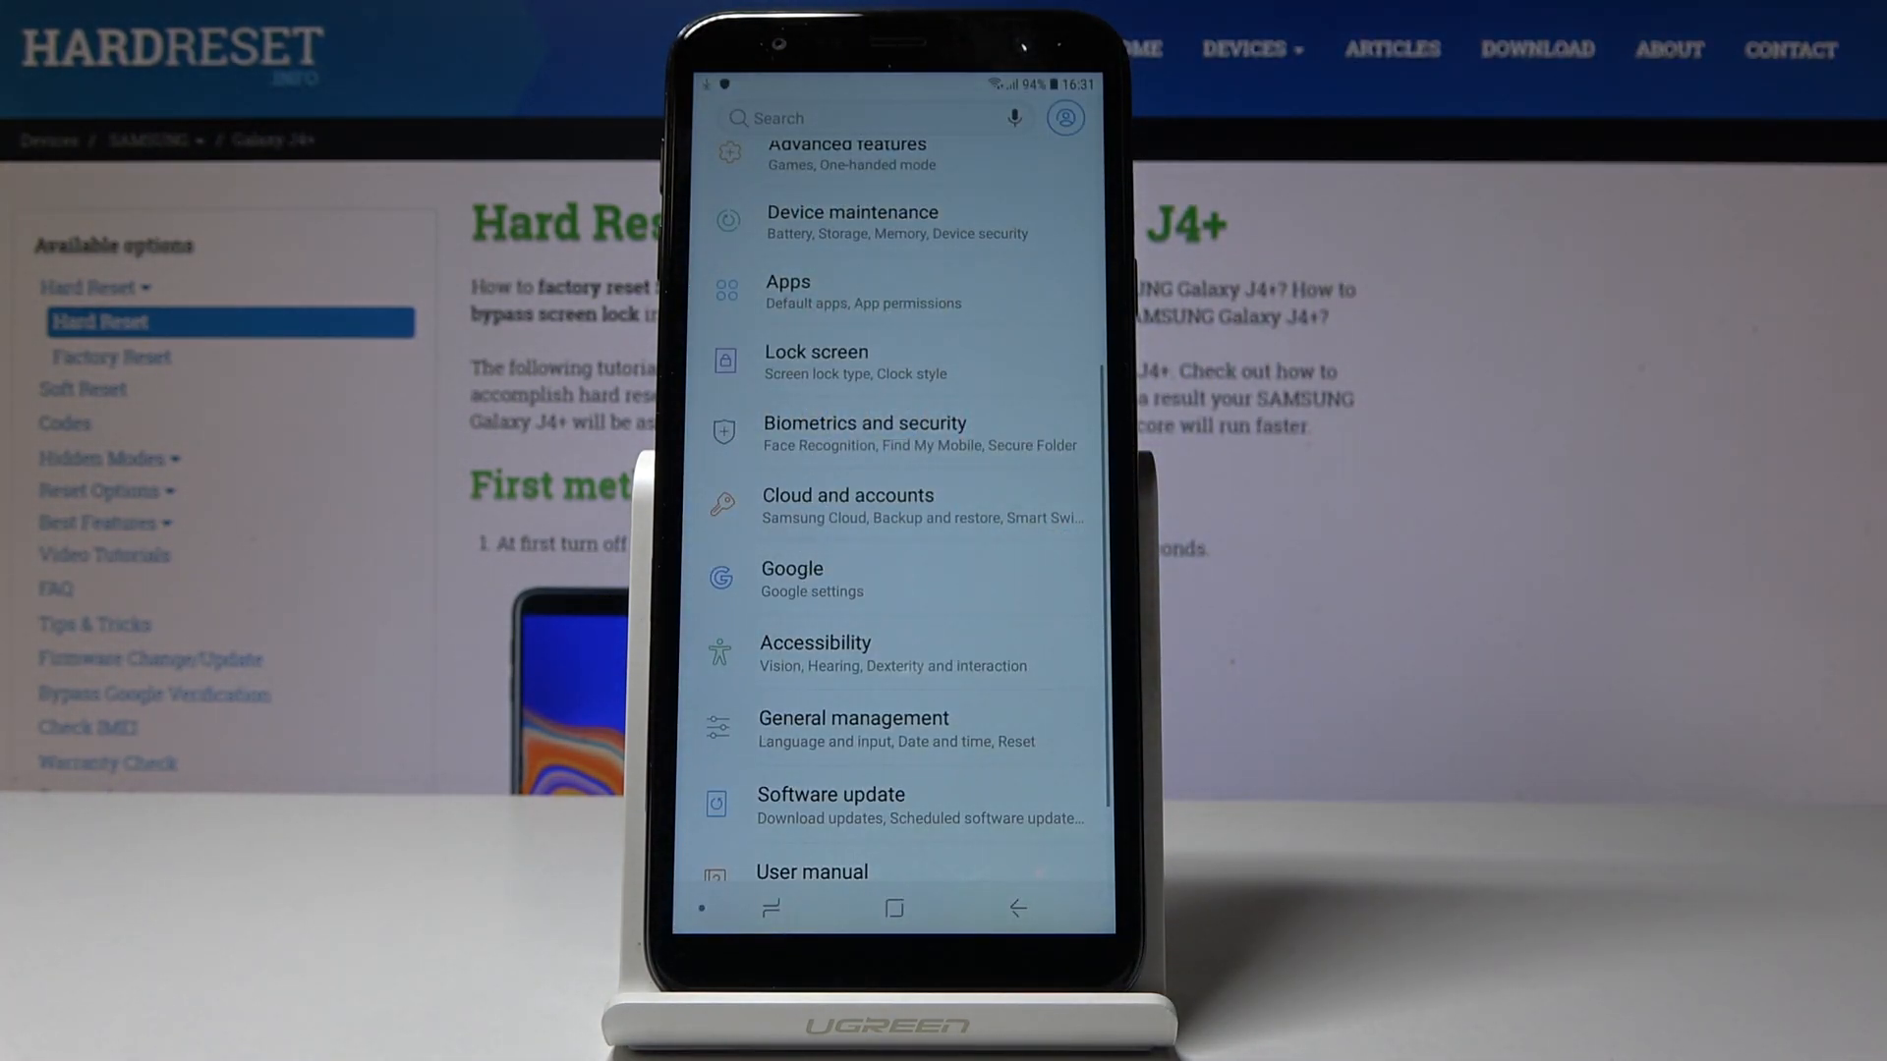
scroll("down", 3)
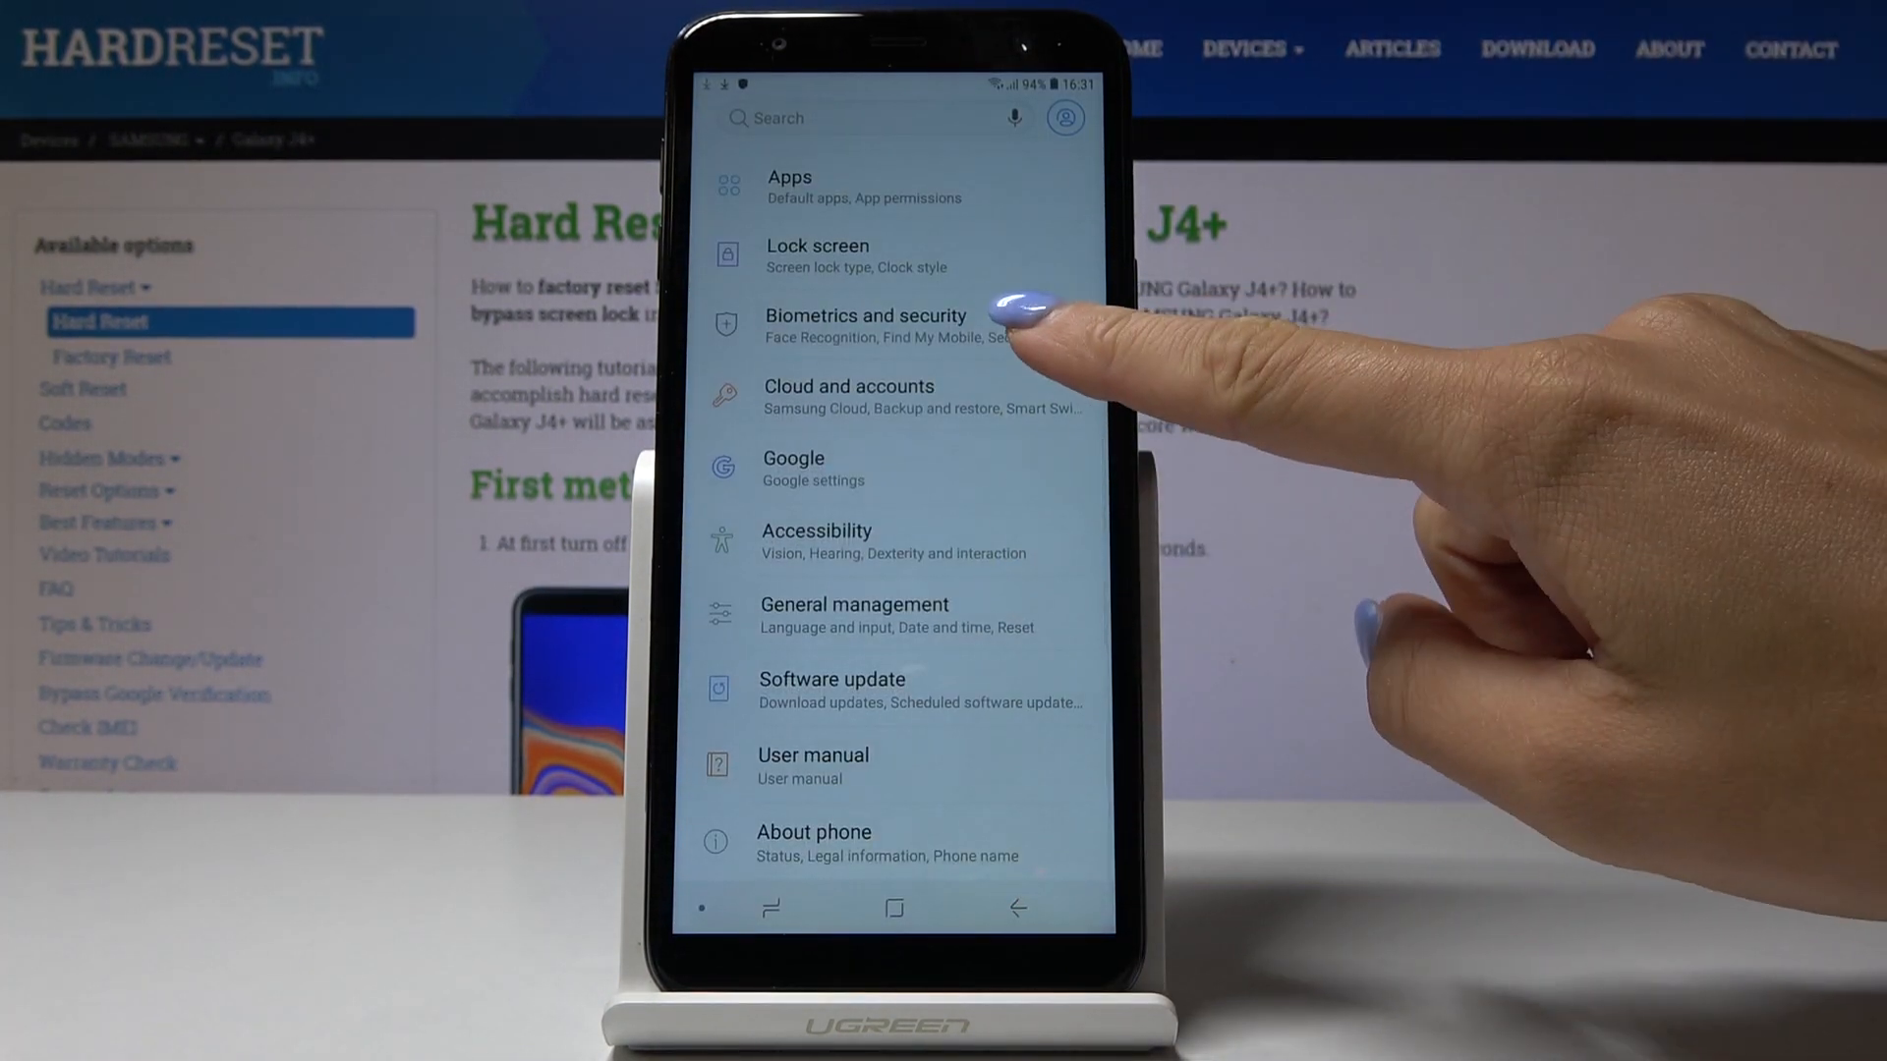
left_click(865, 317)
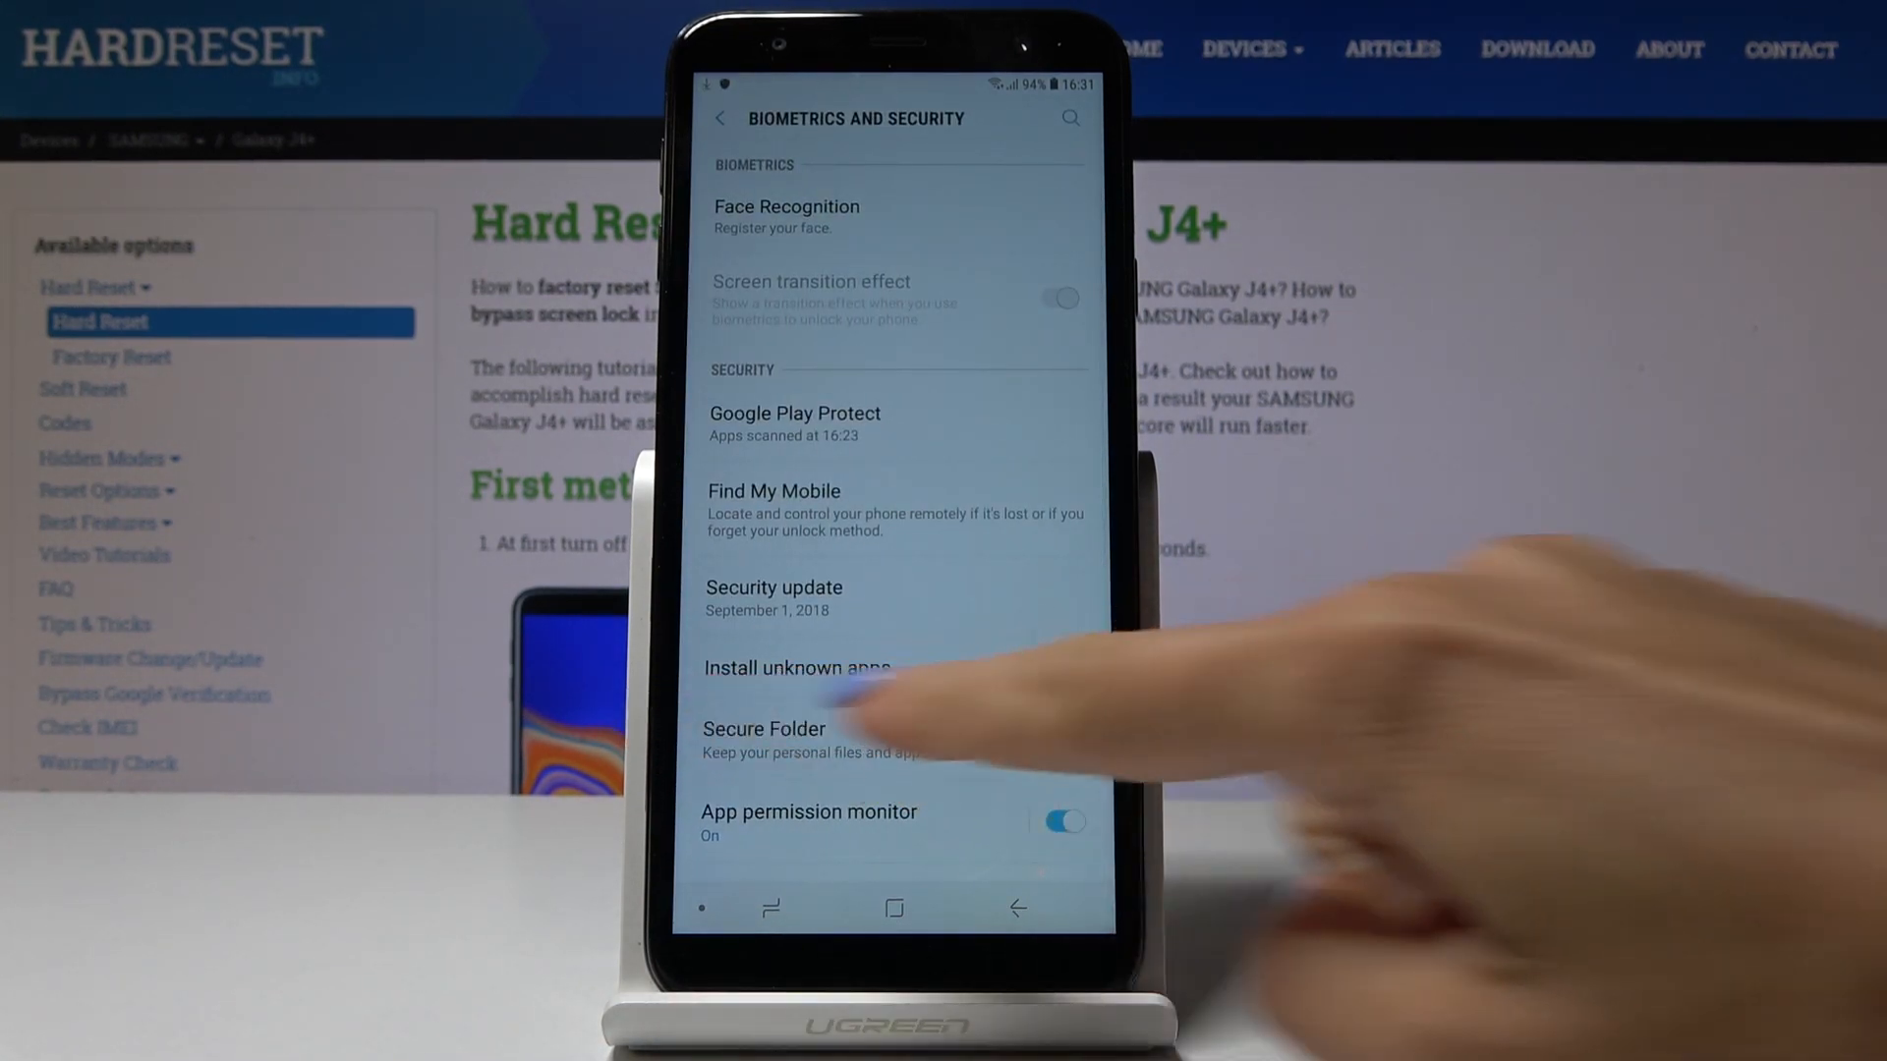
Step: Show the Install unknown apps list under Security, with Chrome, Drive and Gmail not allowed
left_click(795, 668)
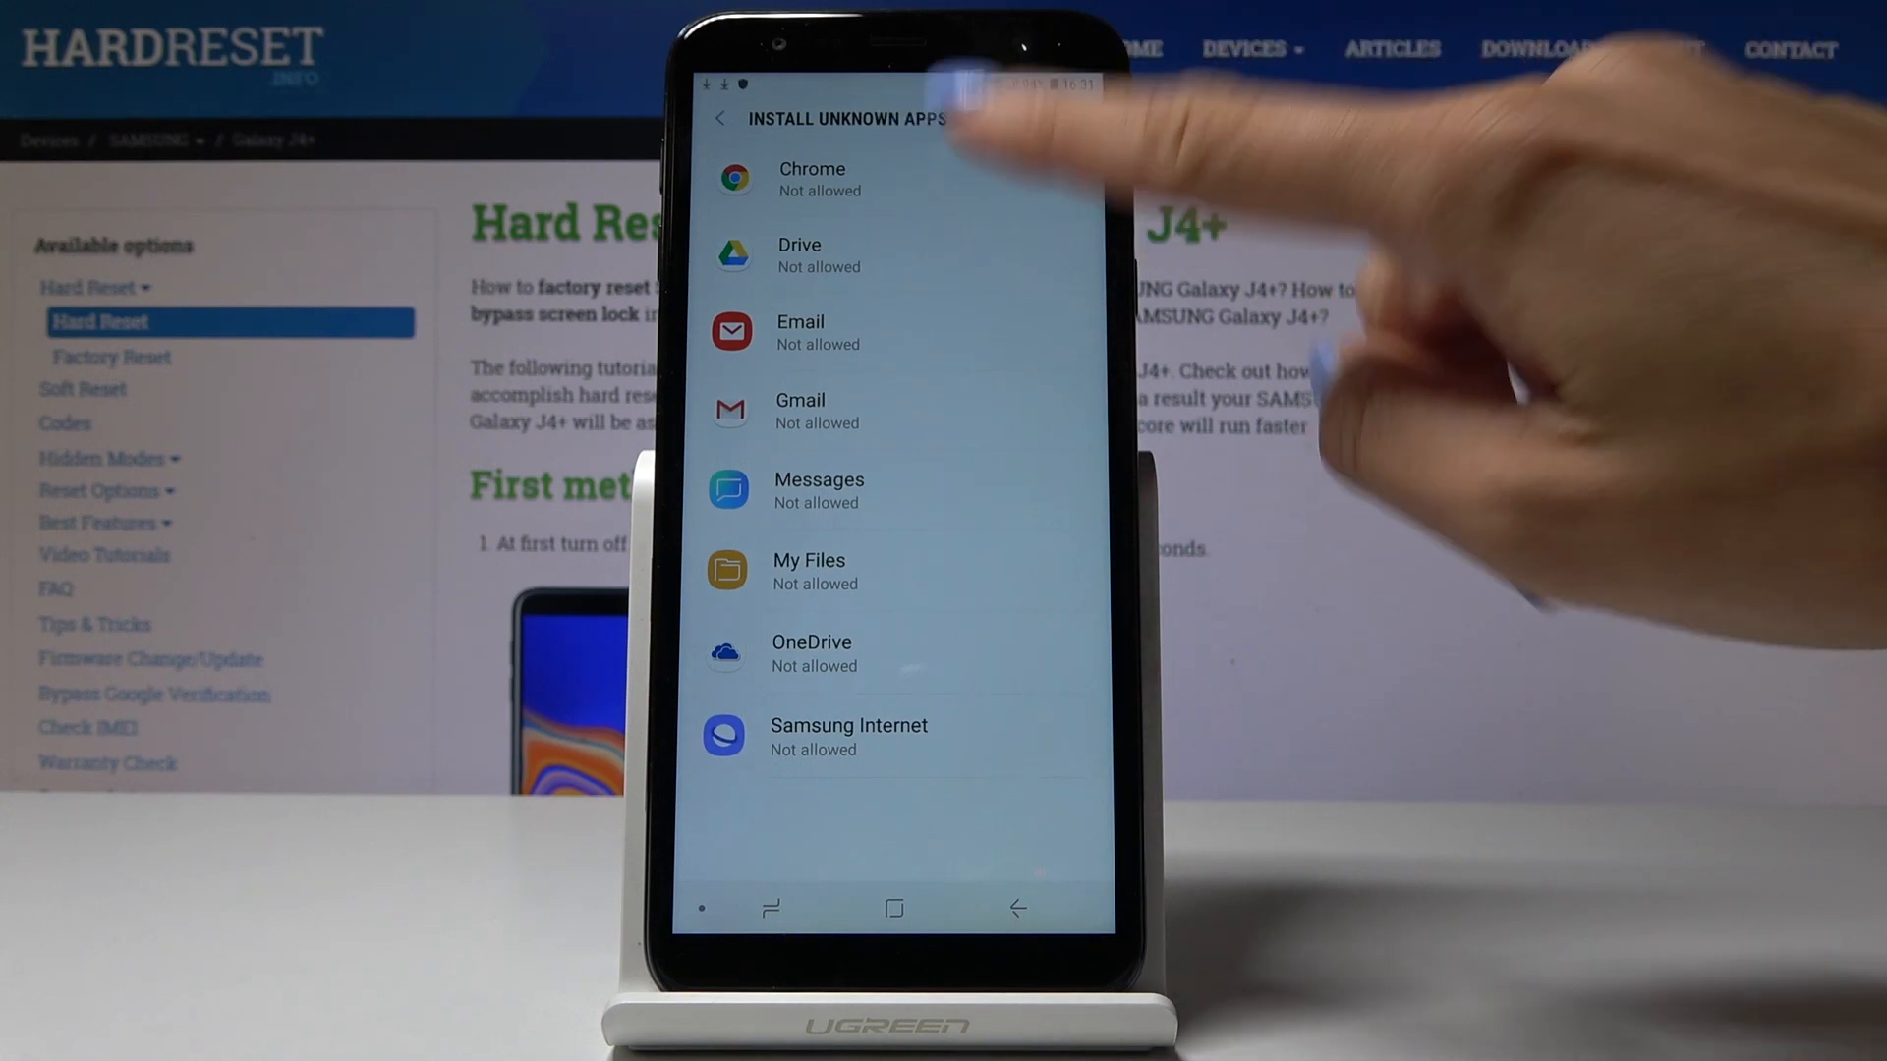
Step: Mark Chrome and Gmail as allowed sources, then view Messages' install-source page
left_click(812, 179)
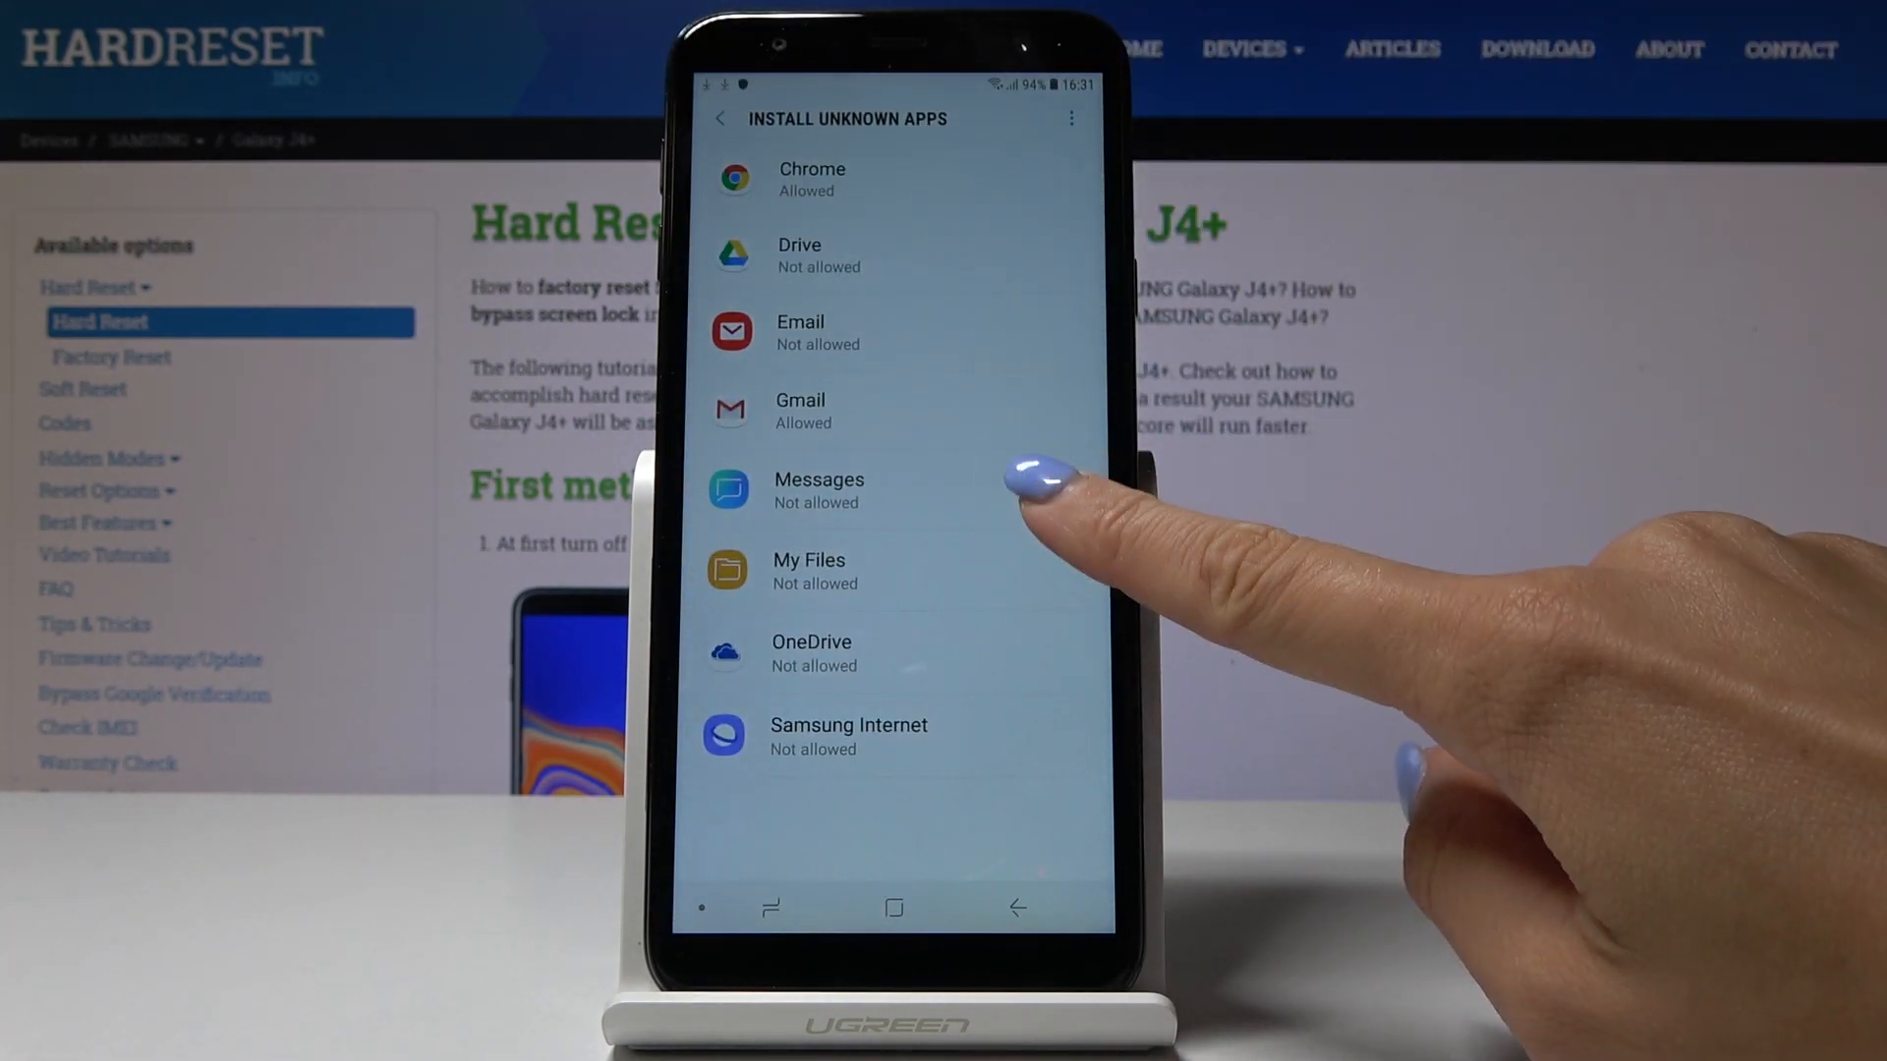
left_click(837, 490)
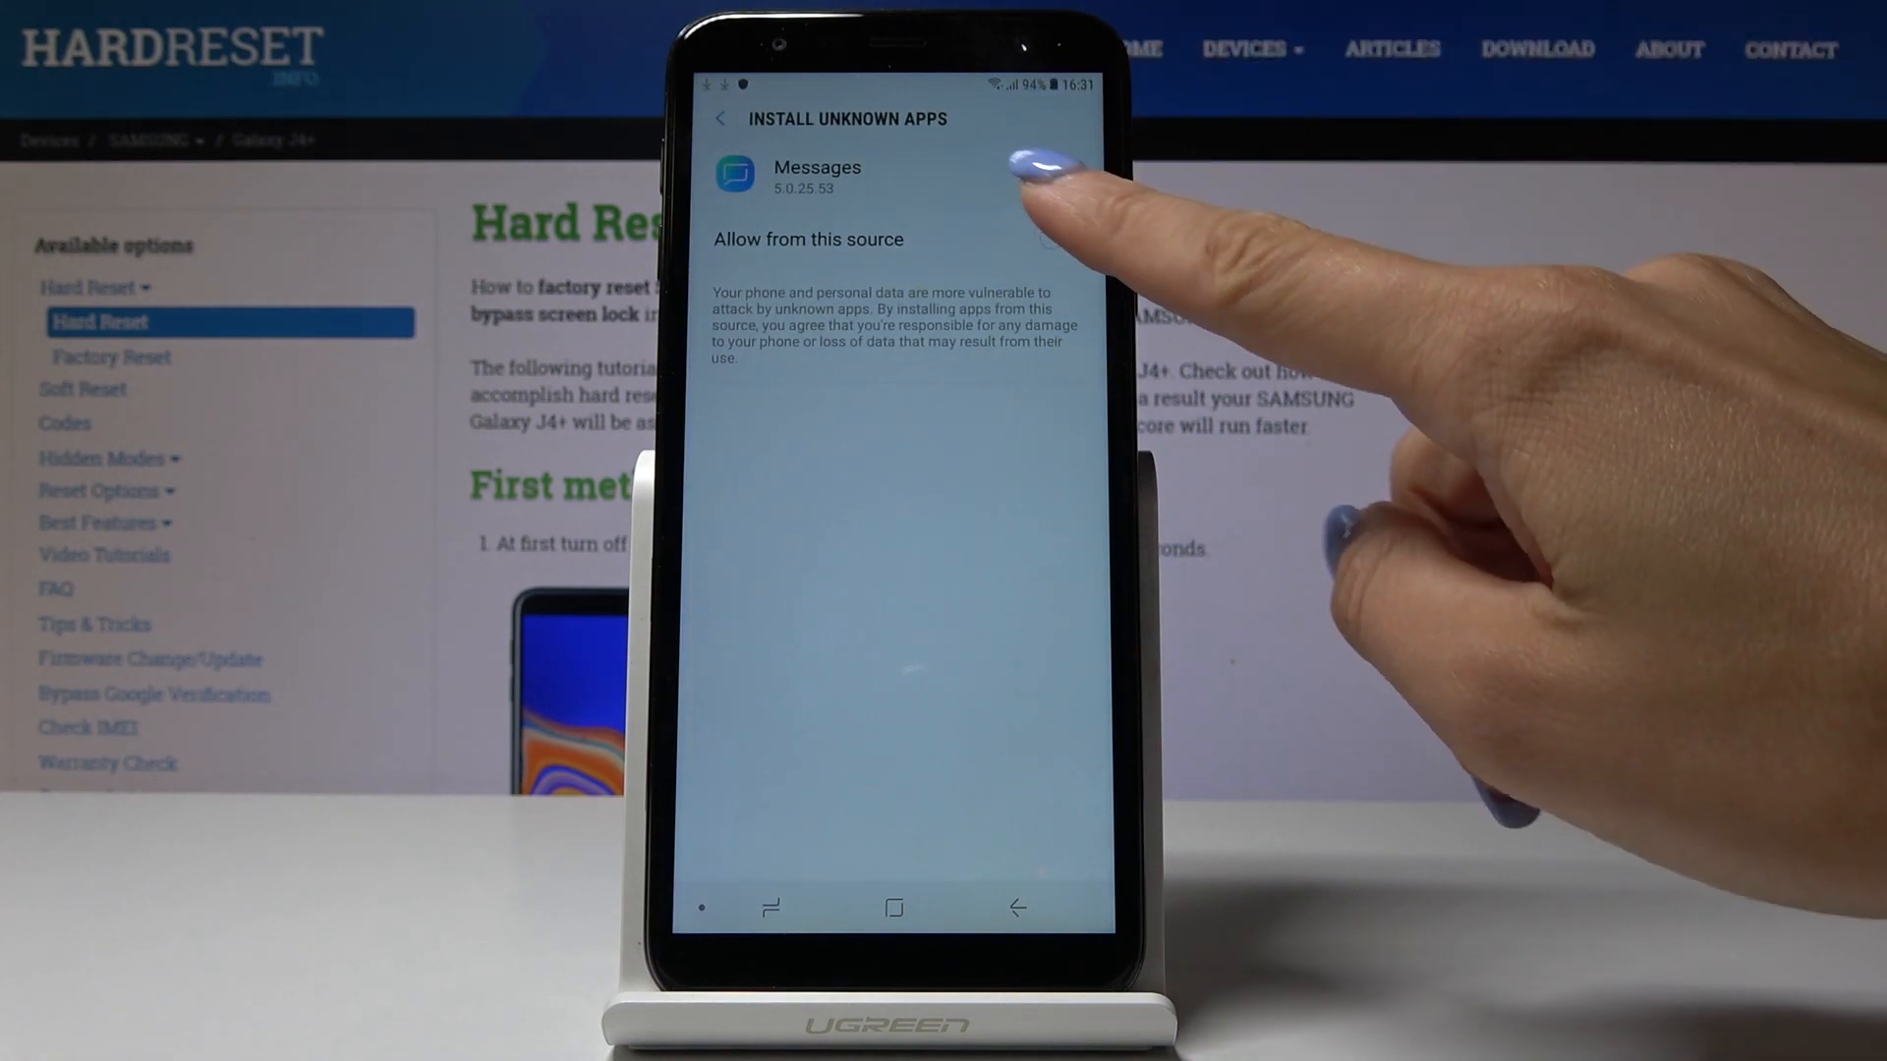